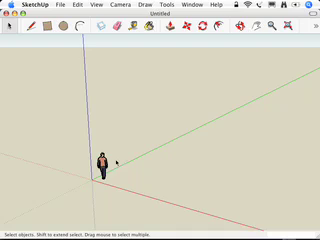
# - Select the default figure in the empty SketchUp scene before deleting it
pyautogui.click(100, 160)
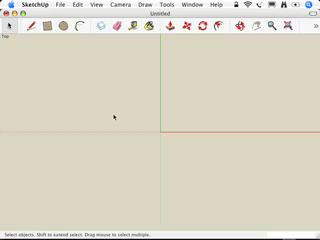
pyautogui.moveTo(188, 108)
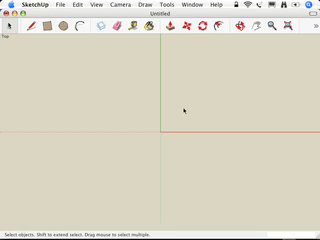